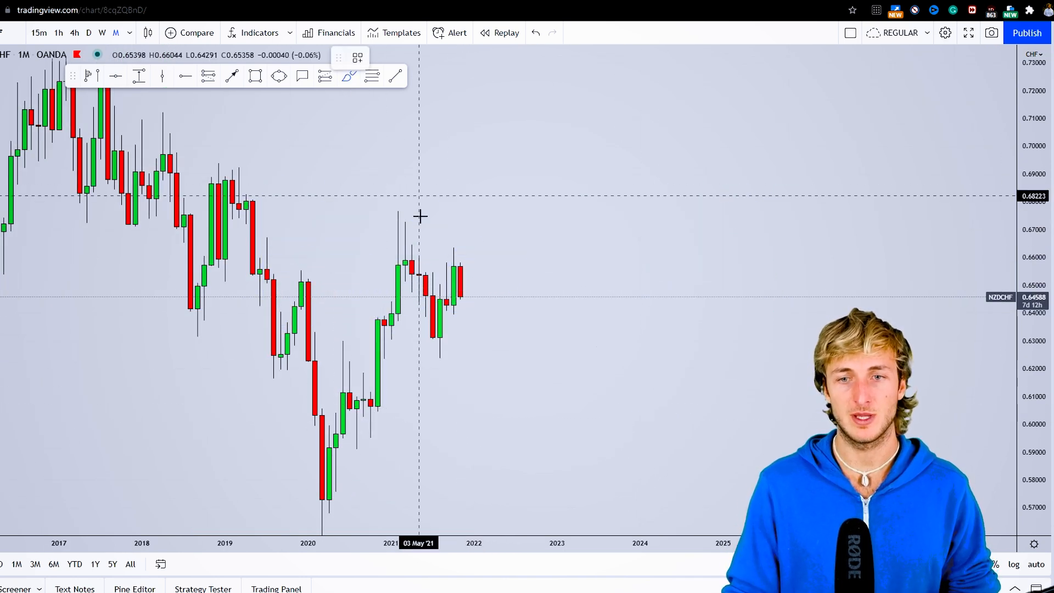
Mark a thin zone at 0.645, toggling the chart to line view and back to candles.
{"action": "left_click_drag", "start_coordinate": [444, 297], "coordinate": [491, 297]}
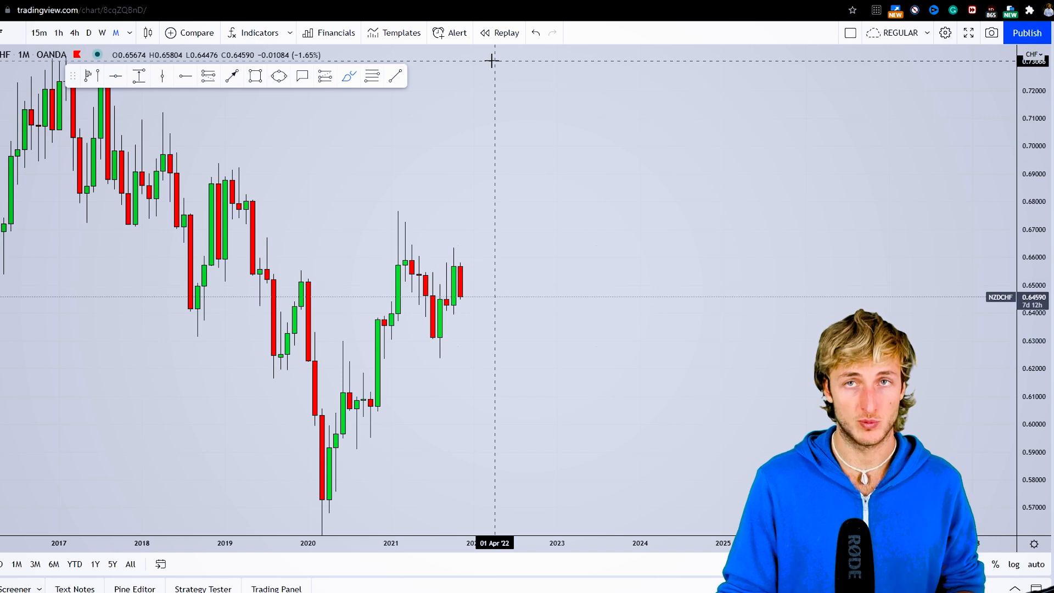
{"action": "mouse_move", "coordinate": [446, 275]}
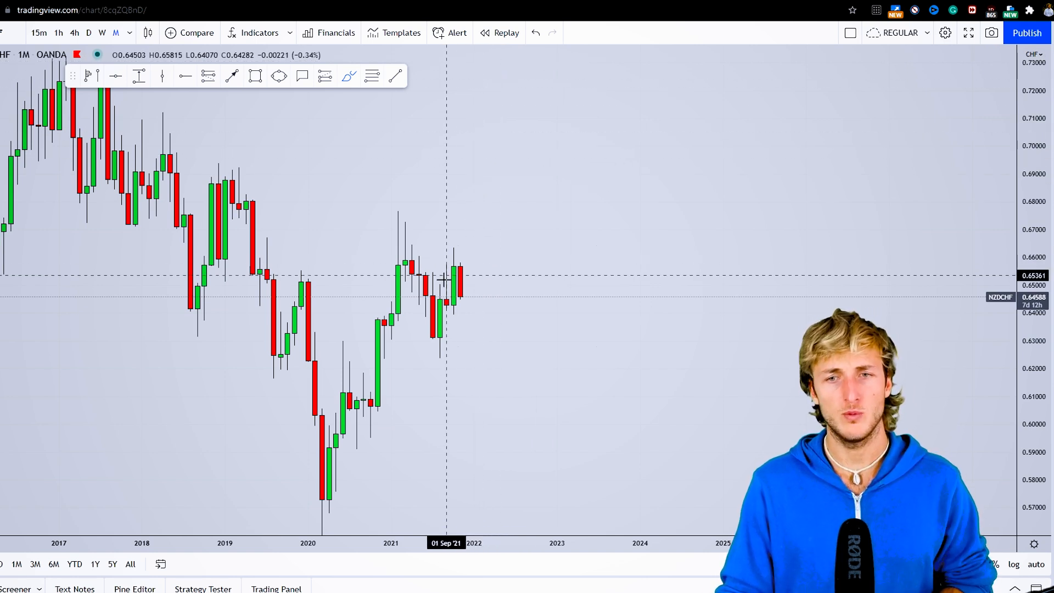
{"action": "left_click_drag", "start_coordinate": [440, 297], "coordinate": [482, 295]}
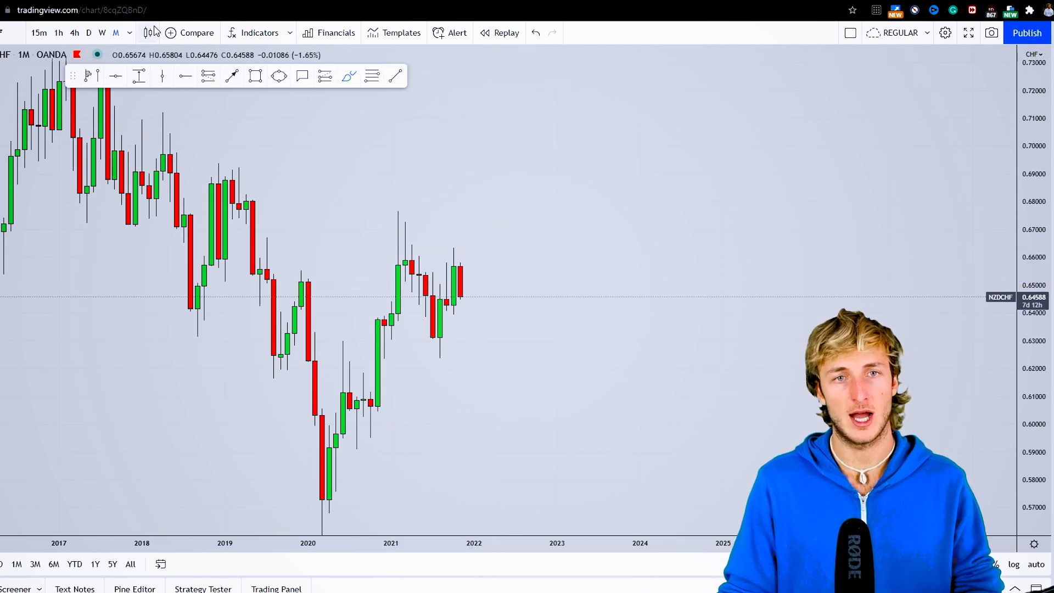
{"action": "left_click", "coordinate": [147, 33]}
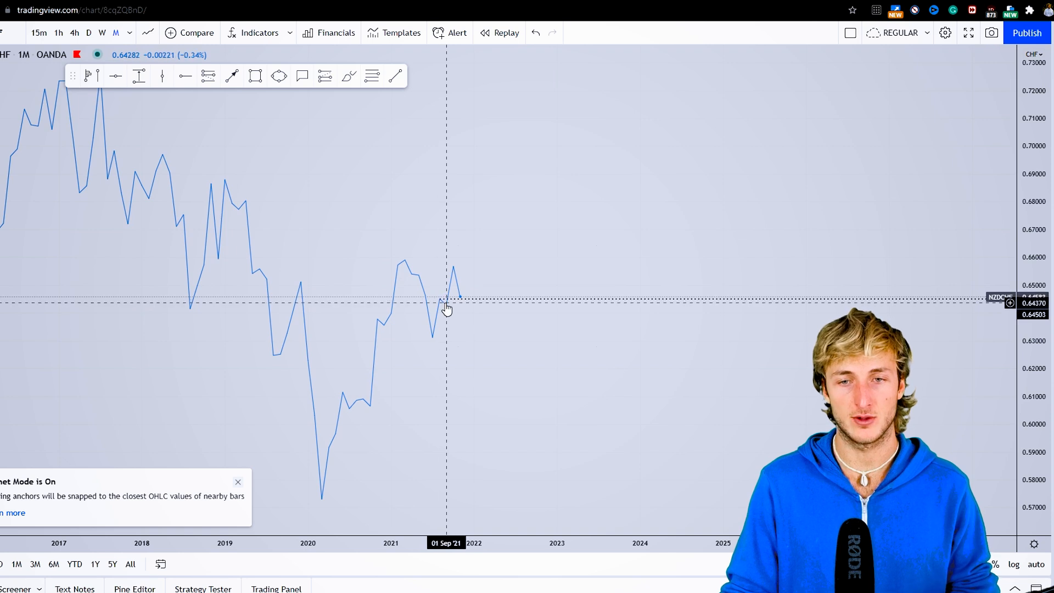
{"action": "left_click", "coordinate": [147, 32]}
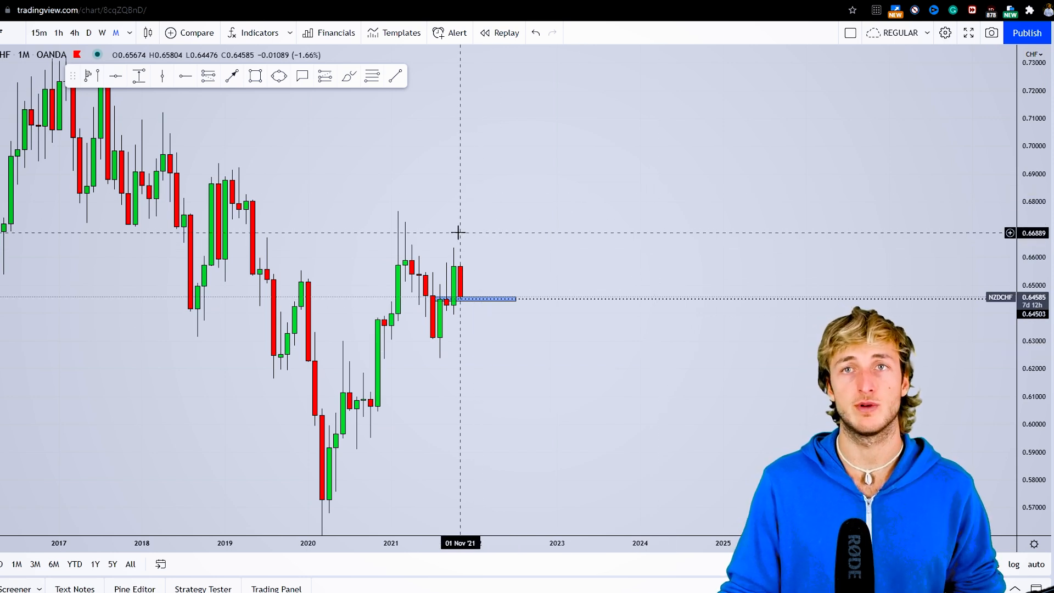
{"action": "left_click", "coordinate": [102, 32]}
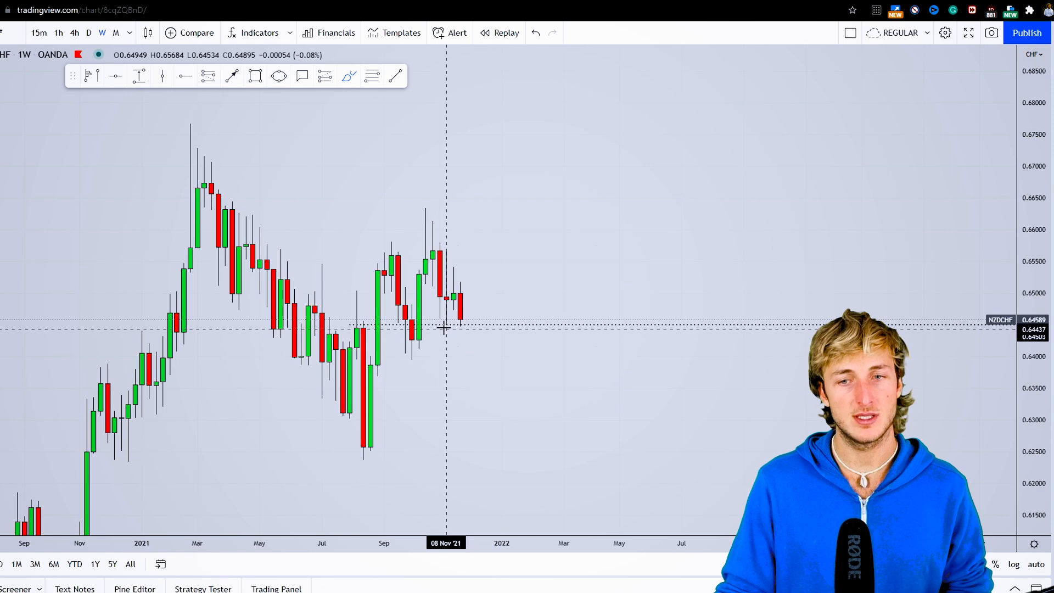
Sketch a red price path over the latest weekly candles, then undo the drawings.
{"action": "left_click_drag", "start_coordinate": [442, 323], "coordinate": [488, 320]}
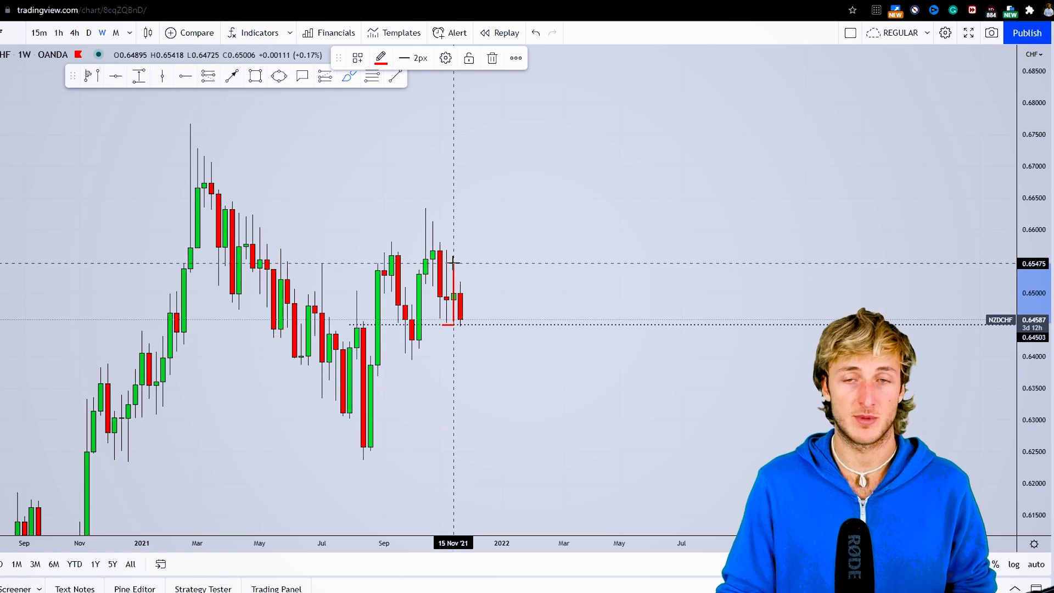
{"action": "mouse_move", "coordinate": [492, 107]}
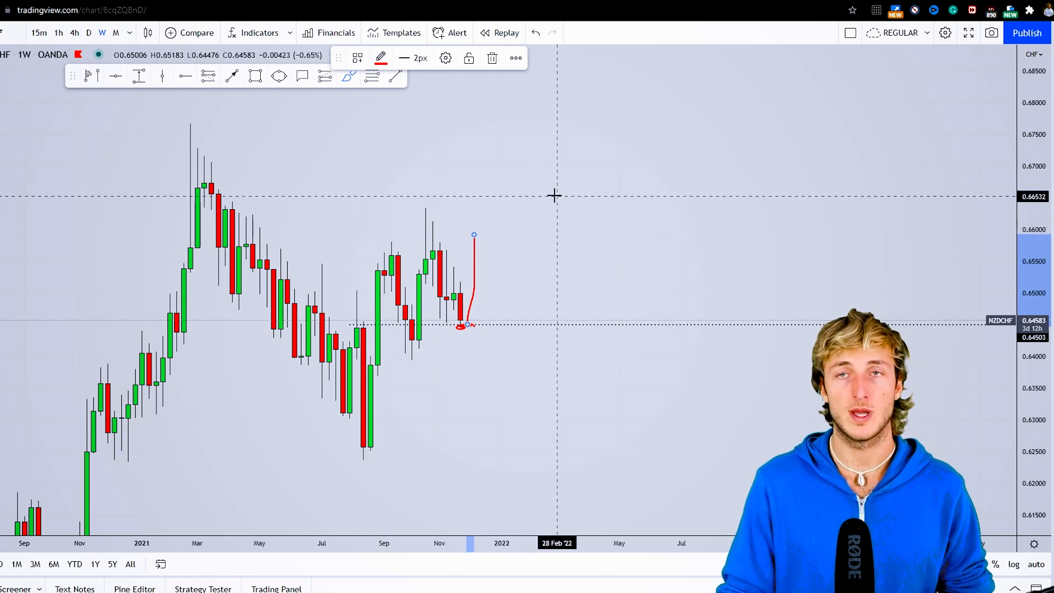
{"action": "mouse_move", "coordinate": [557, 124]}
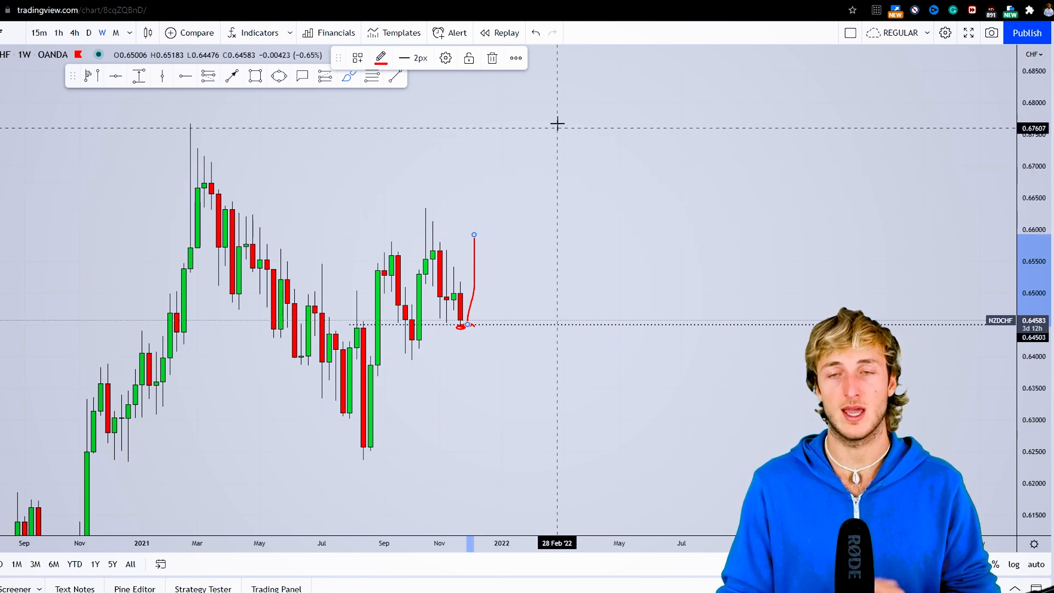
{"action": "left_click", "coordinate": [535, 32]}
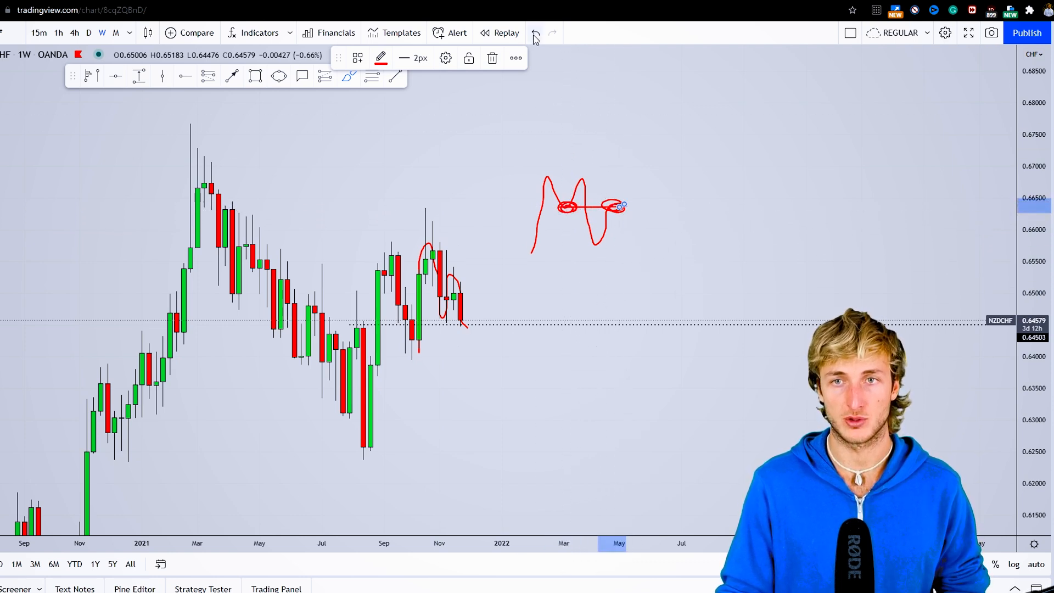
{"action": "left_click", "coordinate": [534, 33]}
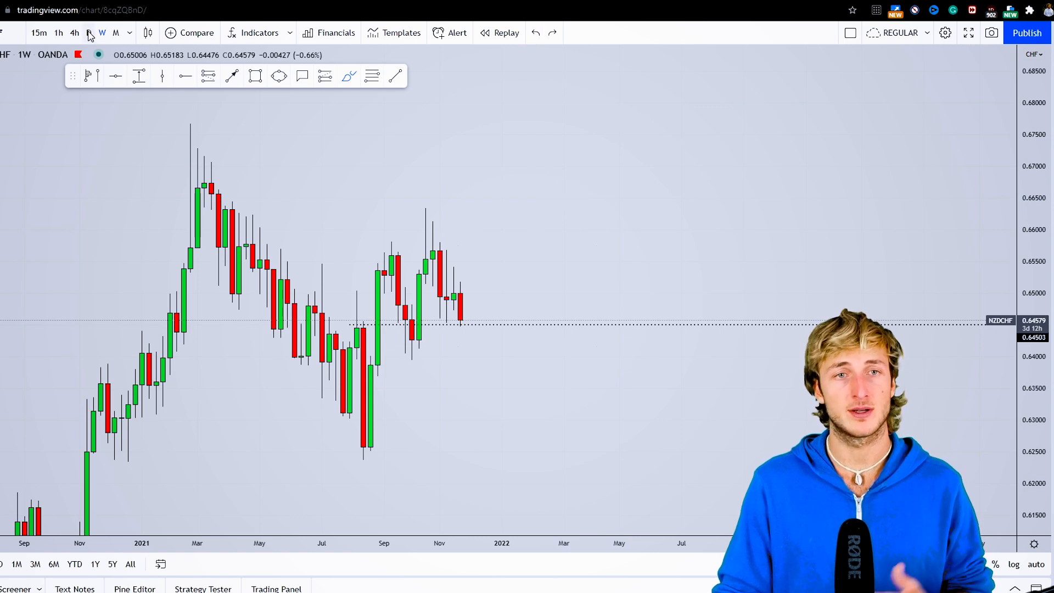
Switch NZDCHF to the D timeframe, then bring up the Japanese yen COT table.
{"action": "left_click", "coordinate": [88, 32]}
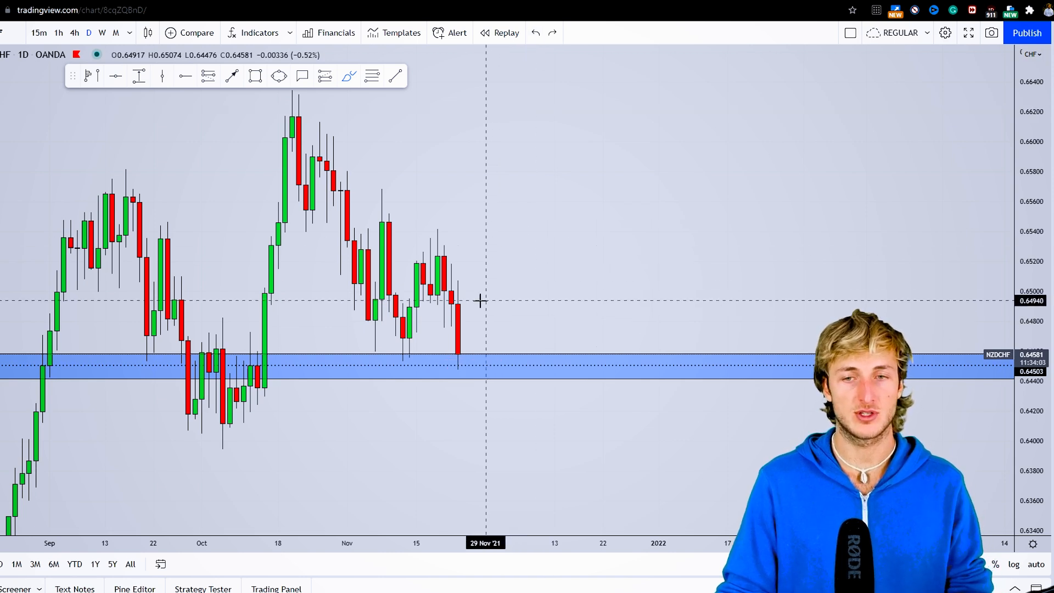
{"action": "left_click", "coordinate": [506, 32]}
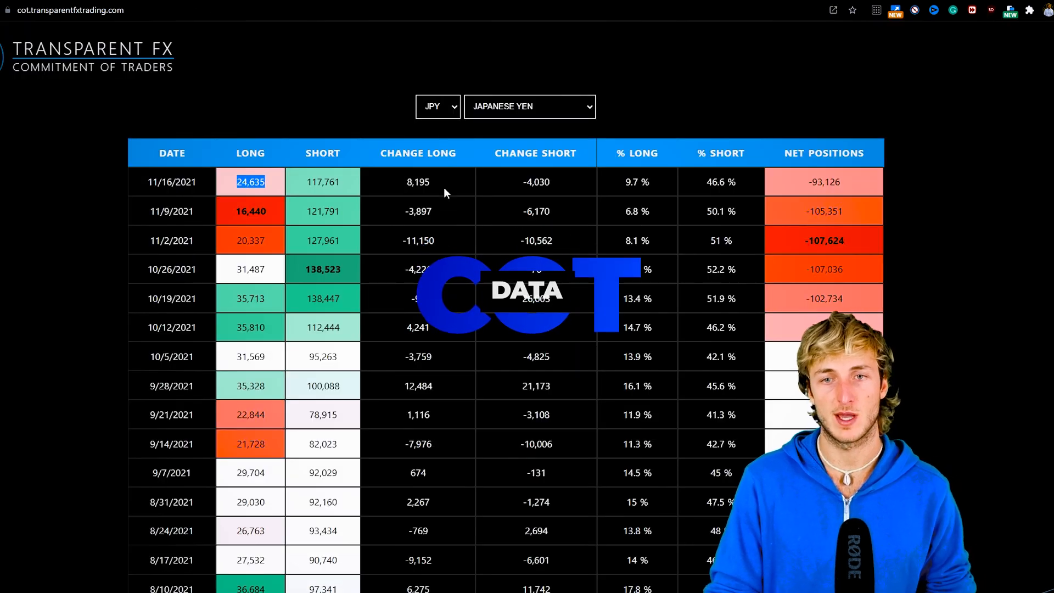
Select NZD / New Zealand Dollar and highlight the latest net and short position figures.
{"action": "left_click", "coordinate": [436, 106]}
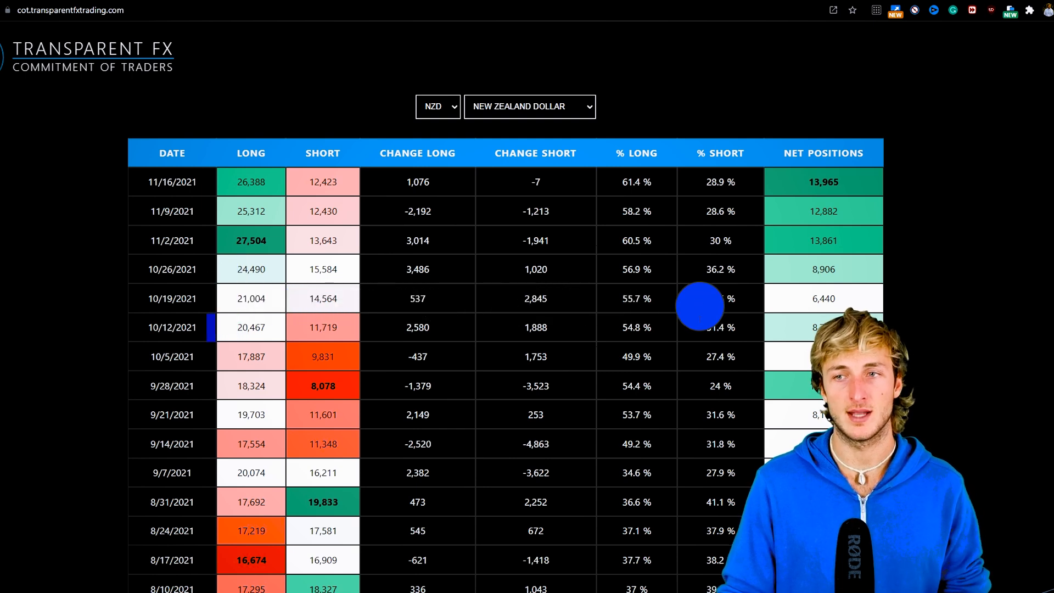
{"action": "double_click", "coordinate": [823, 182]}
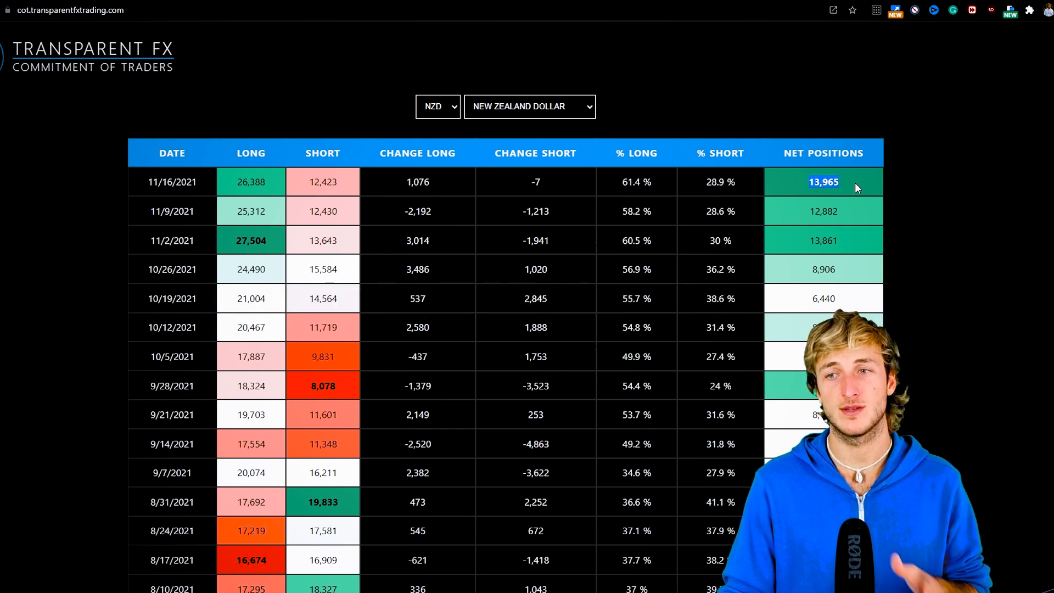
{"action": "mouse_move", "coordinate": [357, 188]}
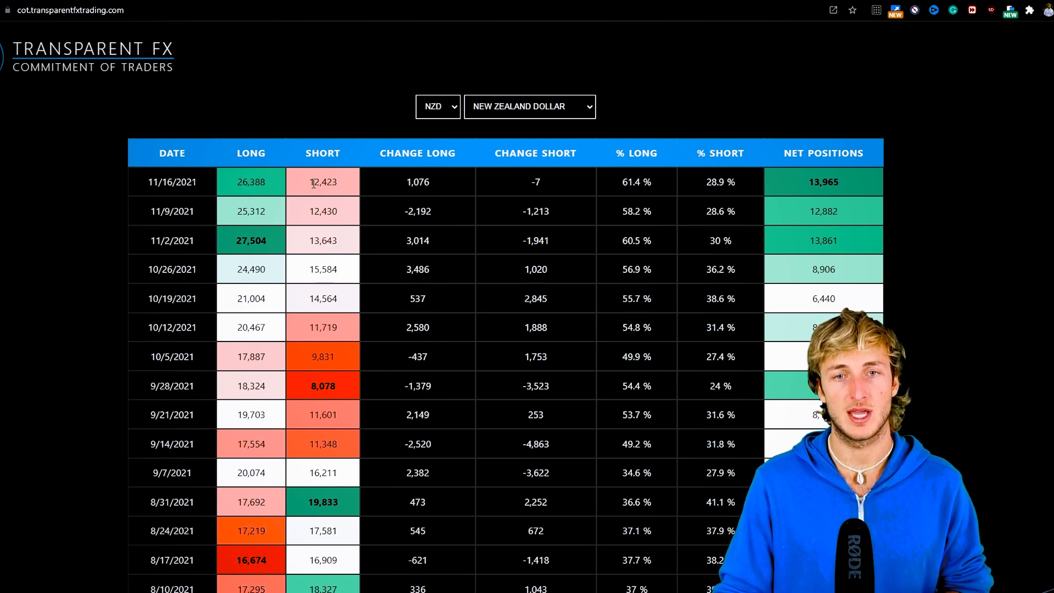
{"action": "double_click", "coordinate": [323, 182]}
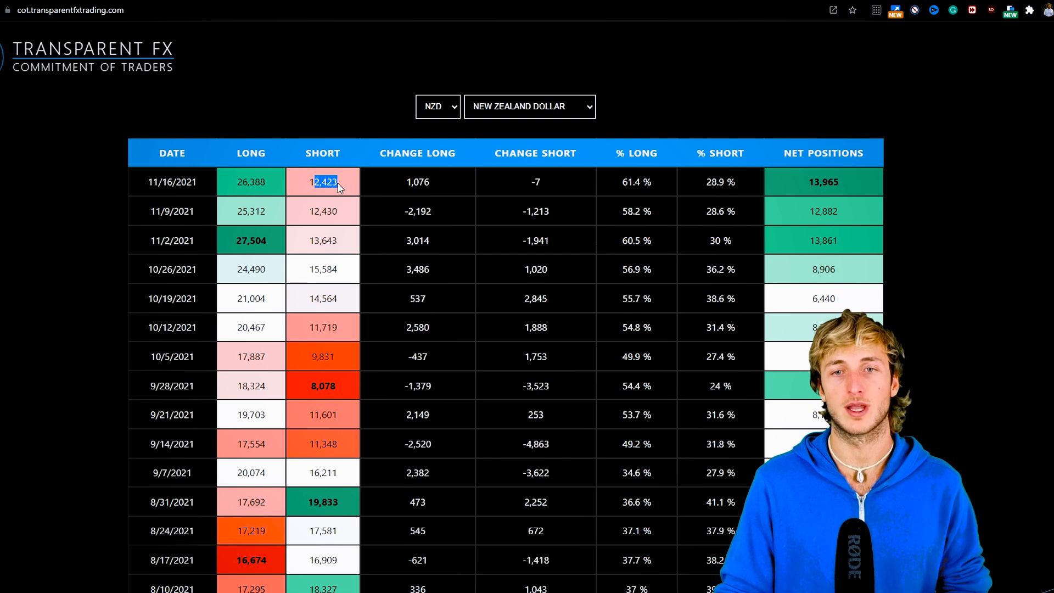
{"action": "mouse_move", "coordinate": [456, 109]}
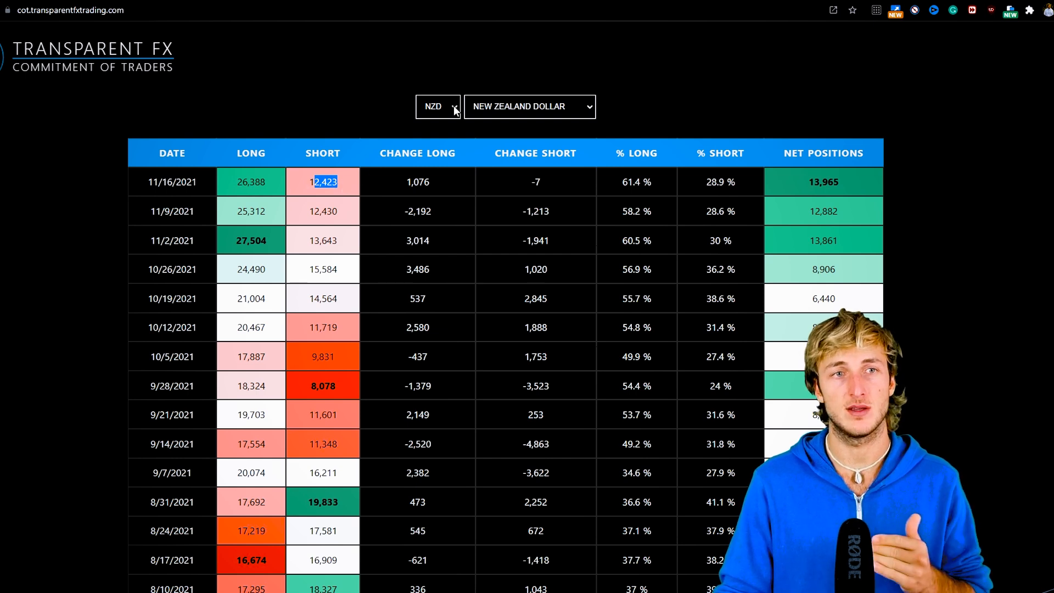
{"action": "mouse_move", "coordinate": [442, 186]}
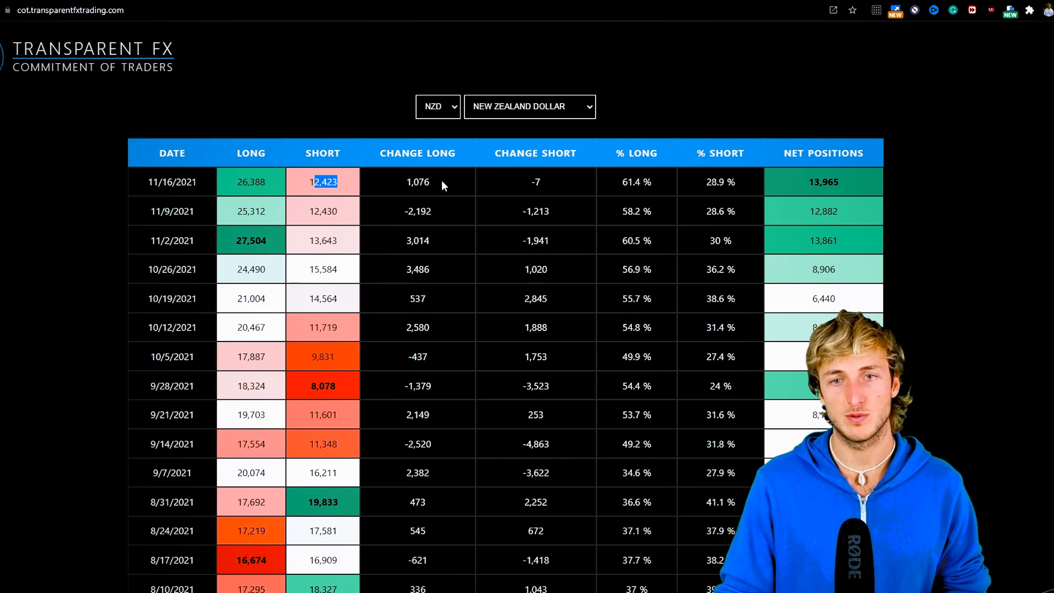
Select CHF / Swiss Franc and highlight the latest long positions figure.
{"action": "left_click", "coordinate": [437, 106]}
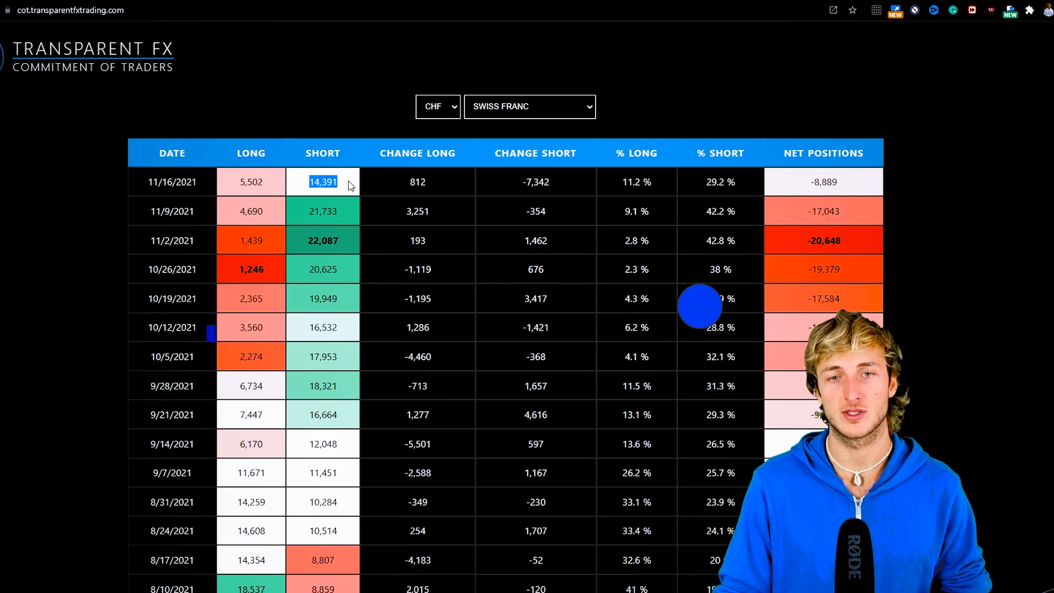
{"action": "left_click", "coordinate": [251, 181]}
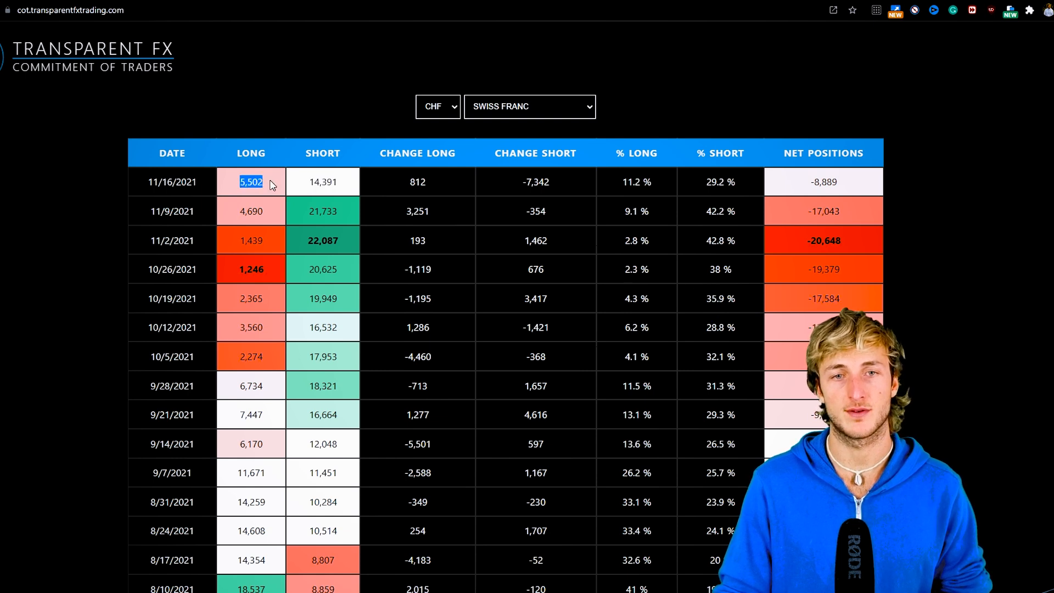
{"action": "scroll", "scroll_direction": "down", "scroll_amount": 3}
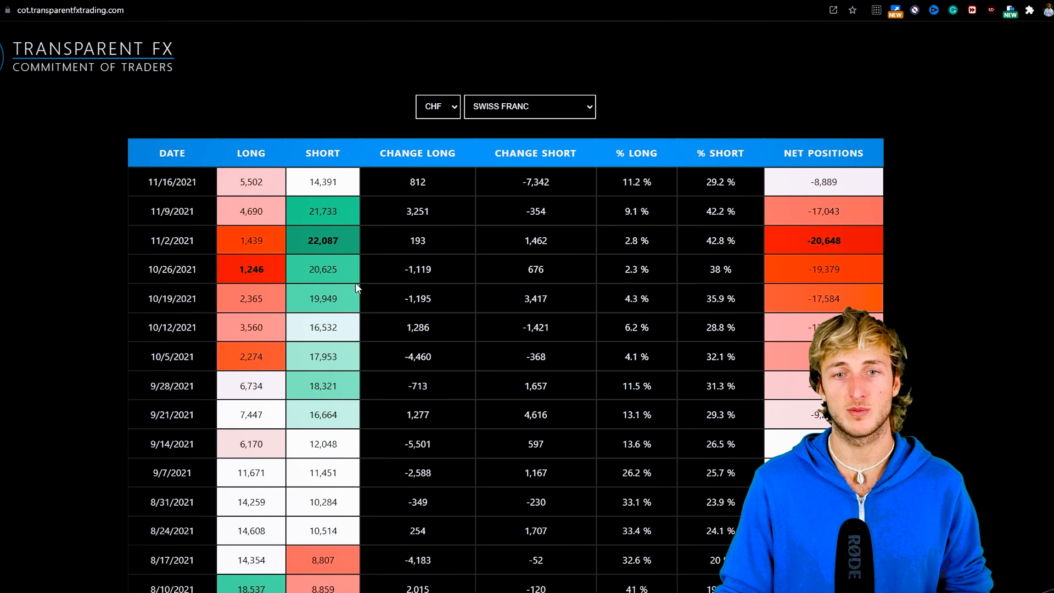
{"action": "double_click", "coordinate": [251, 182]}
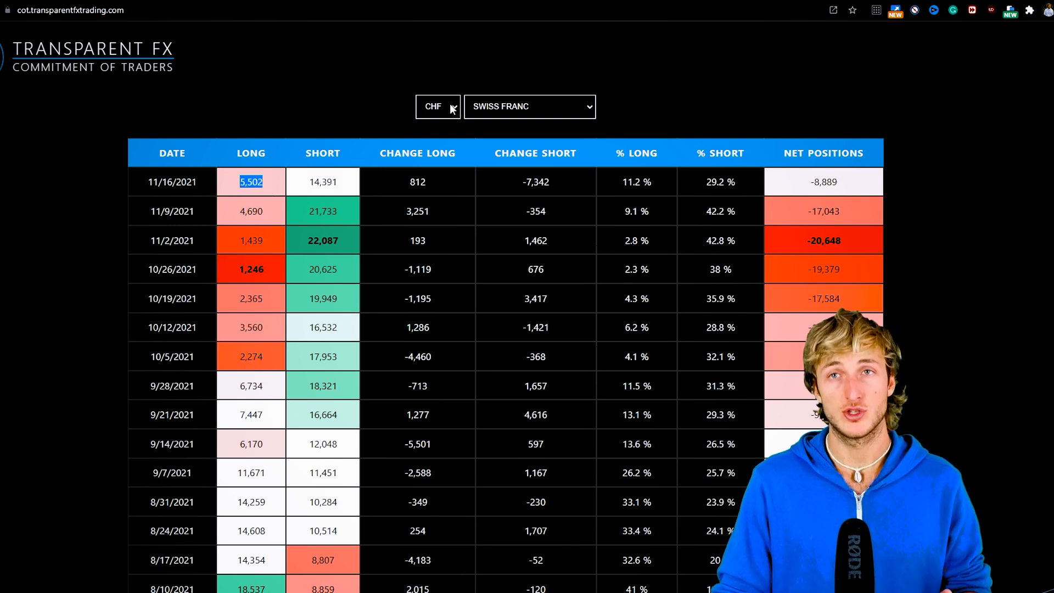
{"action": "mouse_move", "coordinate": [375, 123]}
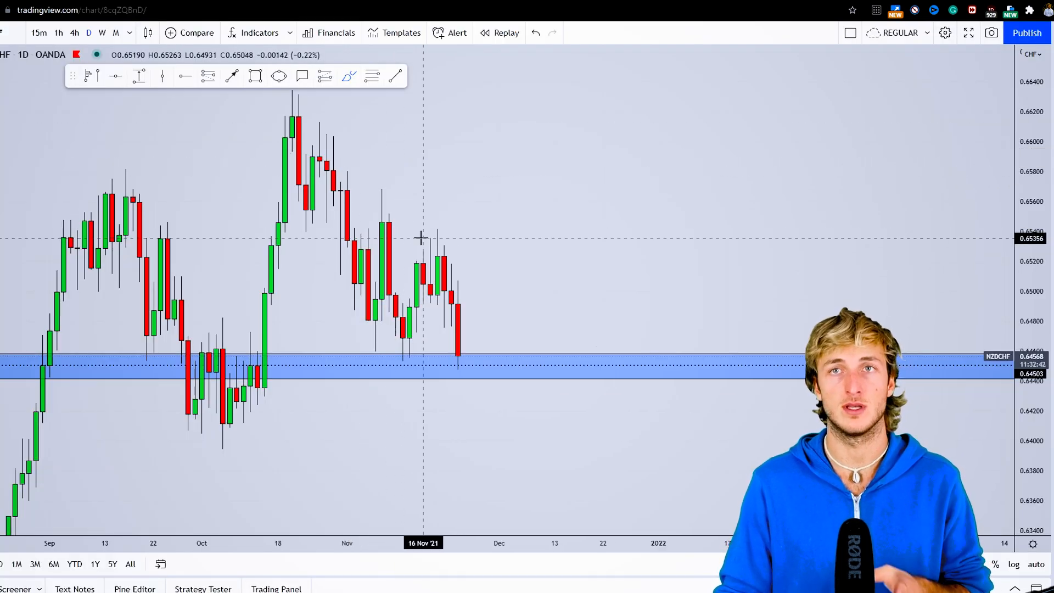
Circle the latest candle touching the blue zone and draw an upward arrow from it.
{"action": "left_click_drag", "start_coordinate": [459, 368], "coordinate": [484, 310]}
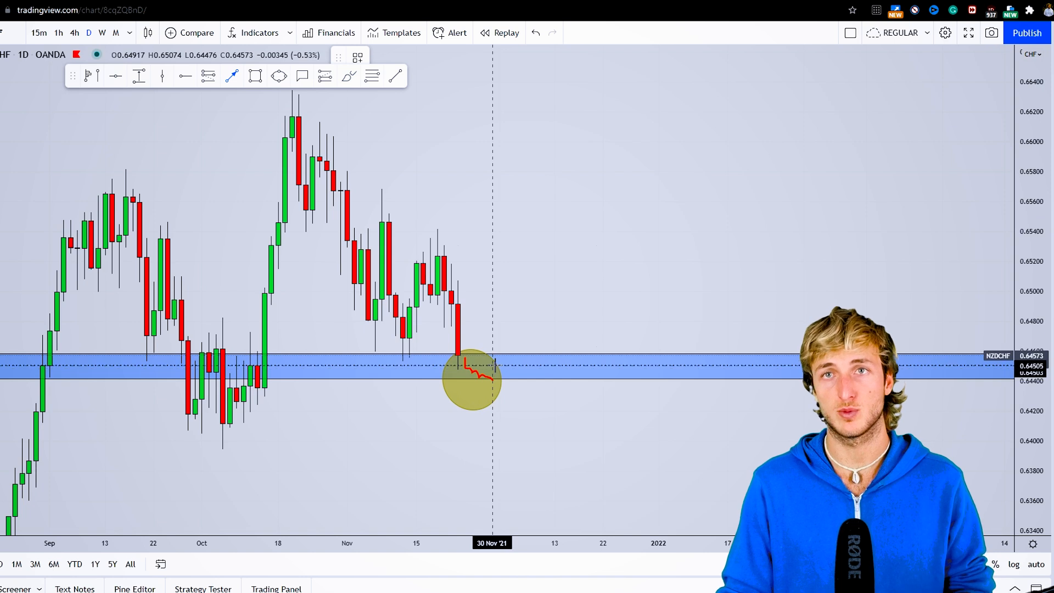
{"action": "mouse_move", "coordinate": [504, 327]}
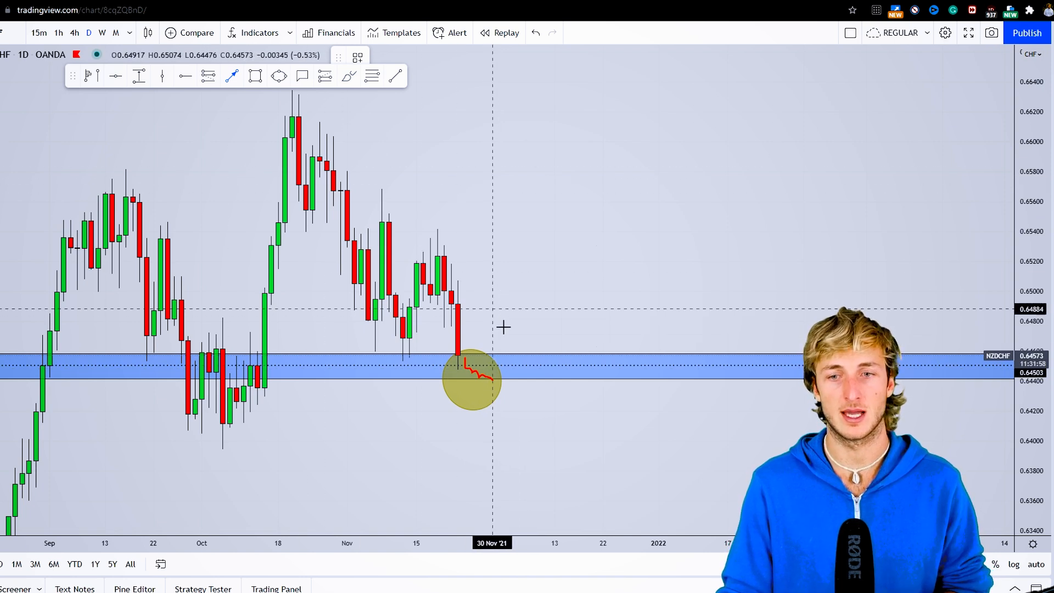
{"action": "left_click_drag", "start_coordinate": [499, 376], "coordinate": [513, 311]}
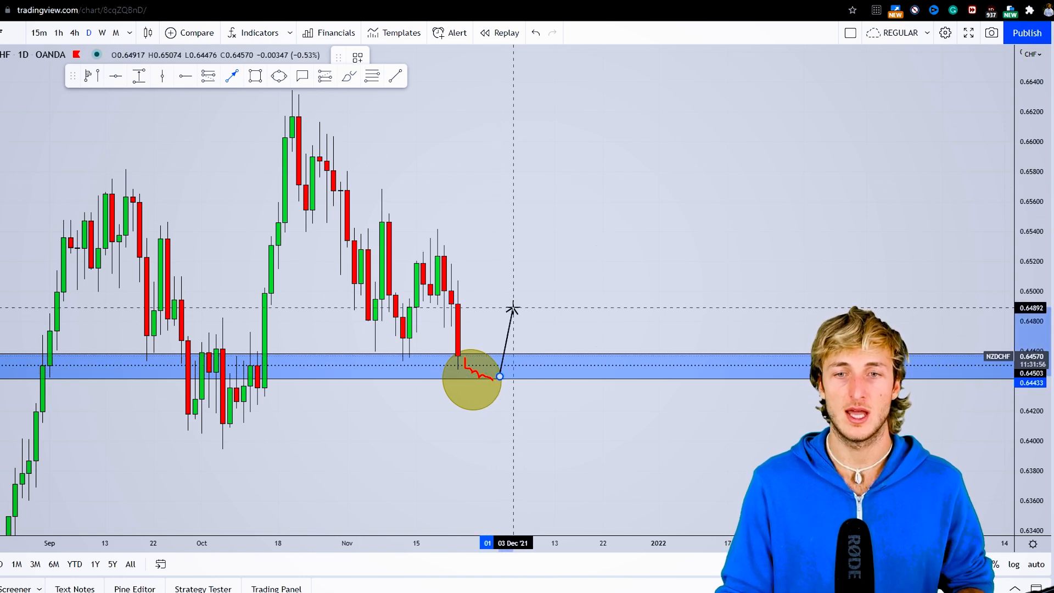
{"action": "mouse_move", "coordinate": [575, 269]}
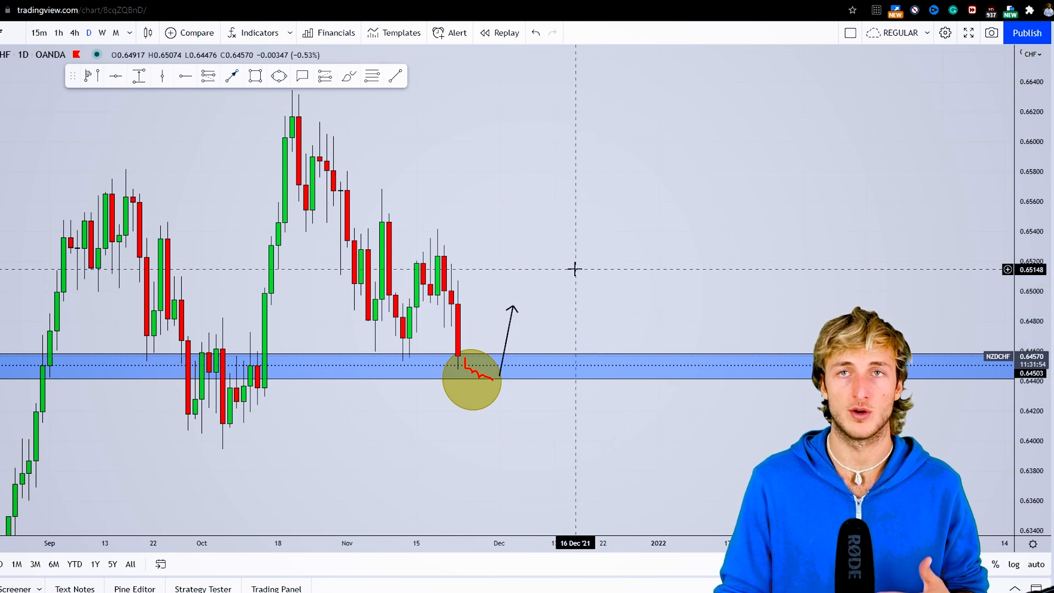
{"action": "mouse_move", "coordinate": [536, 287]}
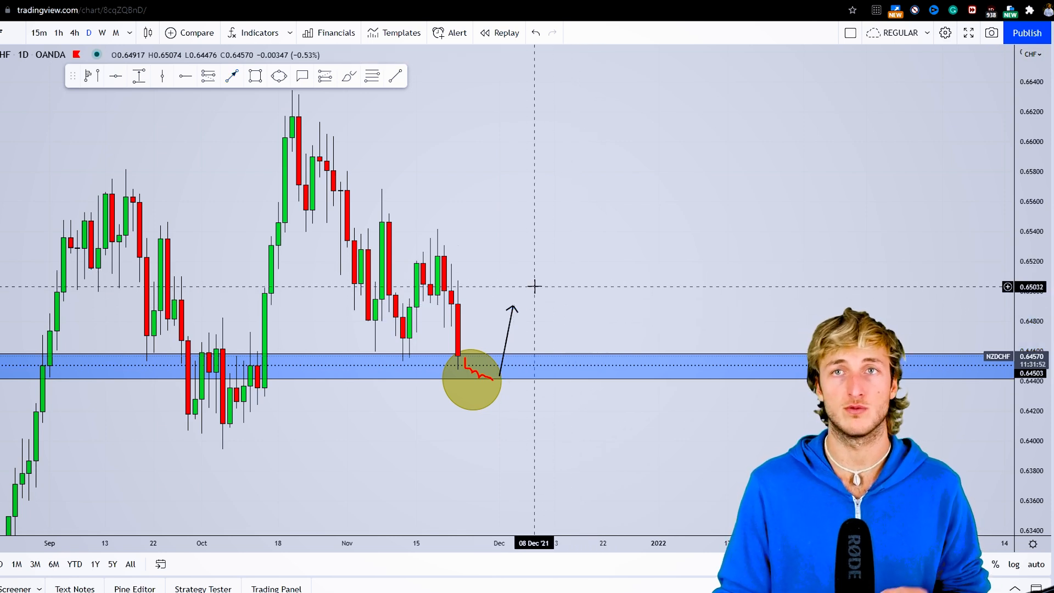